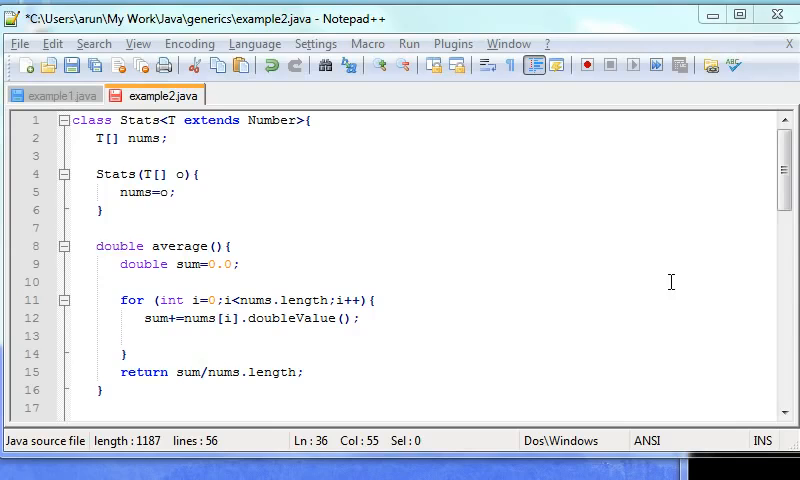
Scroll through example2.java to locate the average method and the unfinished sameAvg if.
scroll(down, 3)
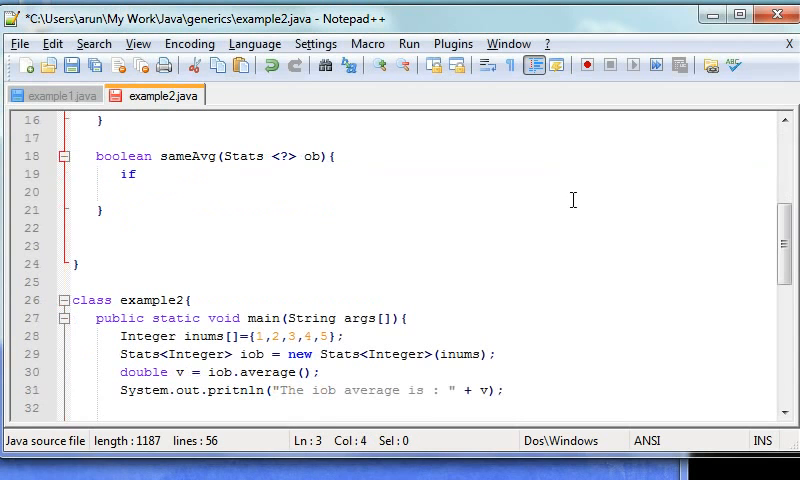
mouse_move(208, 304)
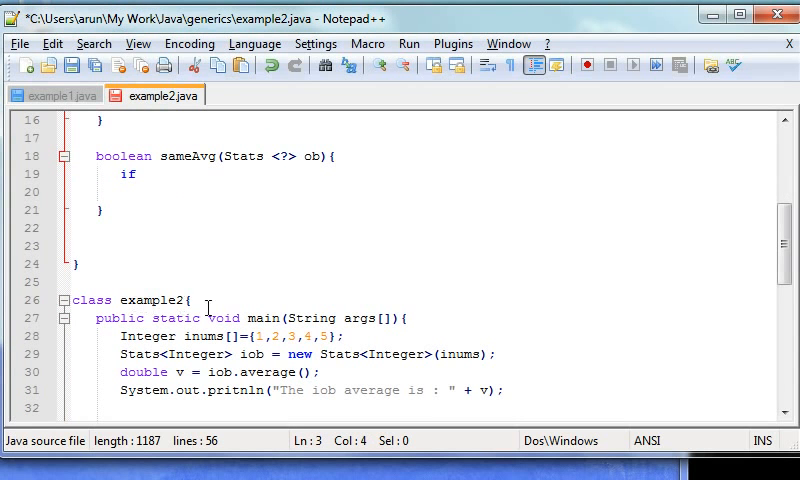
scroll(down, 3)
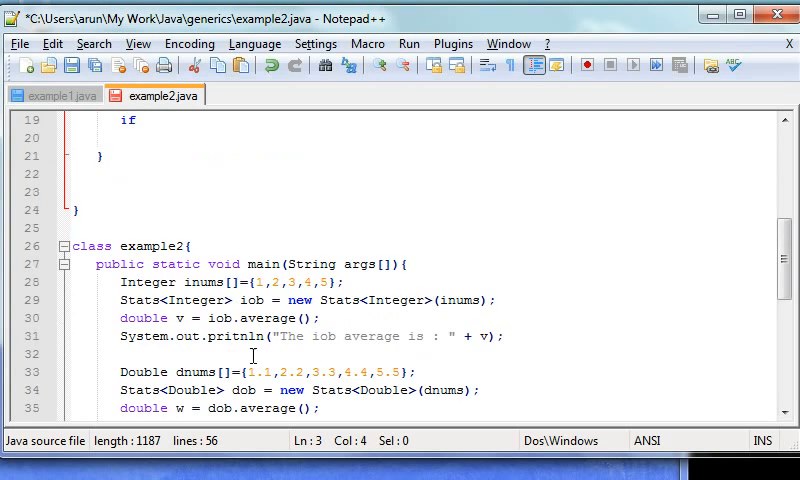
scroll(down, 3)
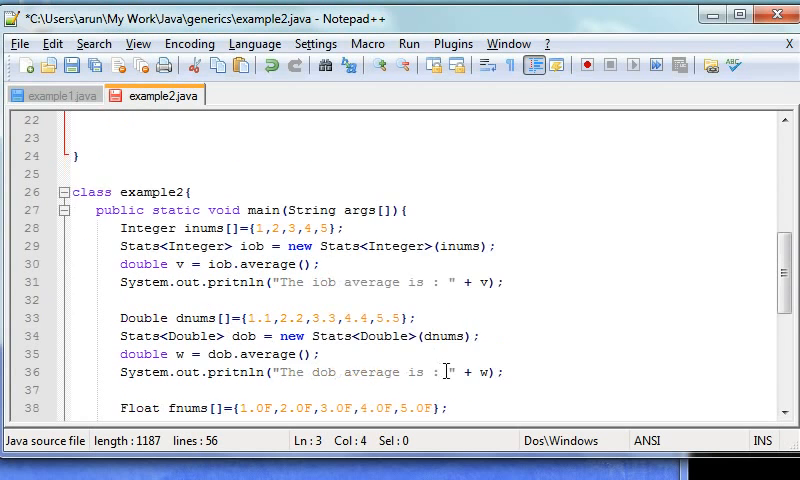
scroll(down, 3)
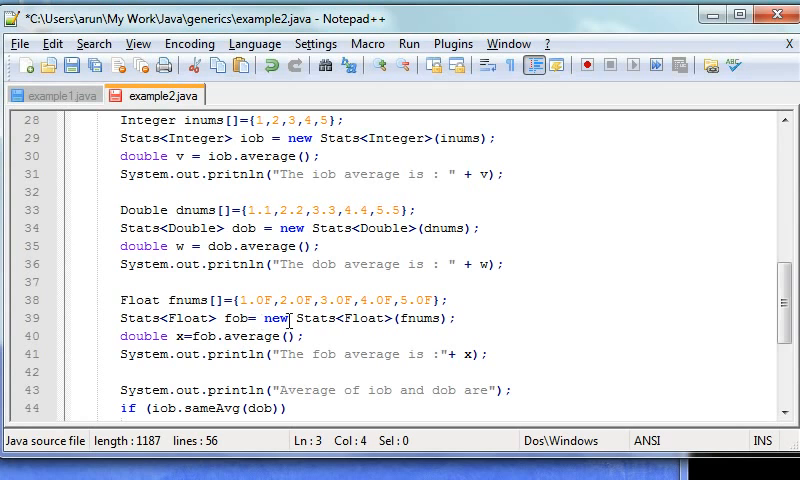
scroll(up, 3)
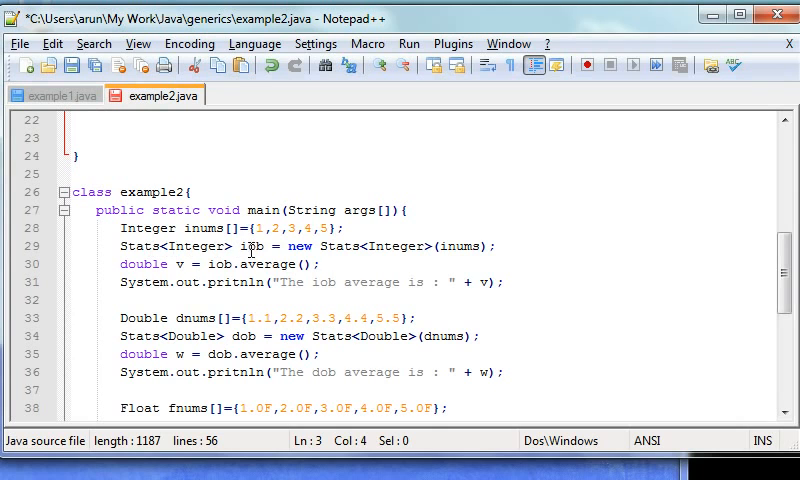
mouse_move(264, 264)
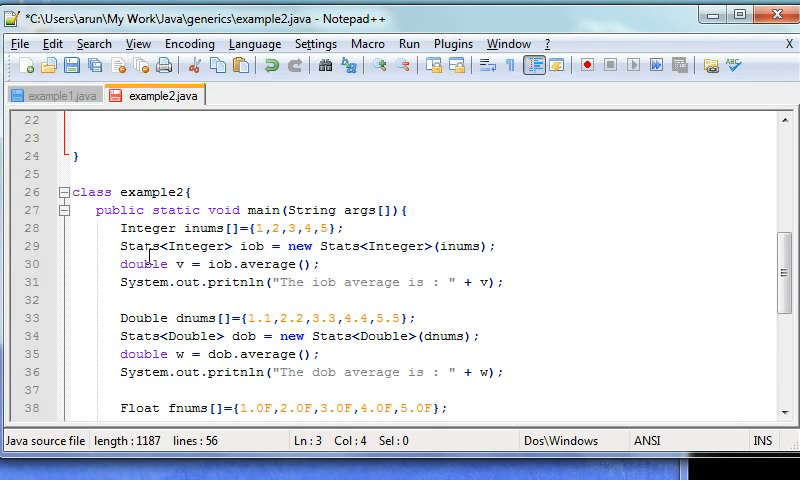
scroll(down, 3)
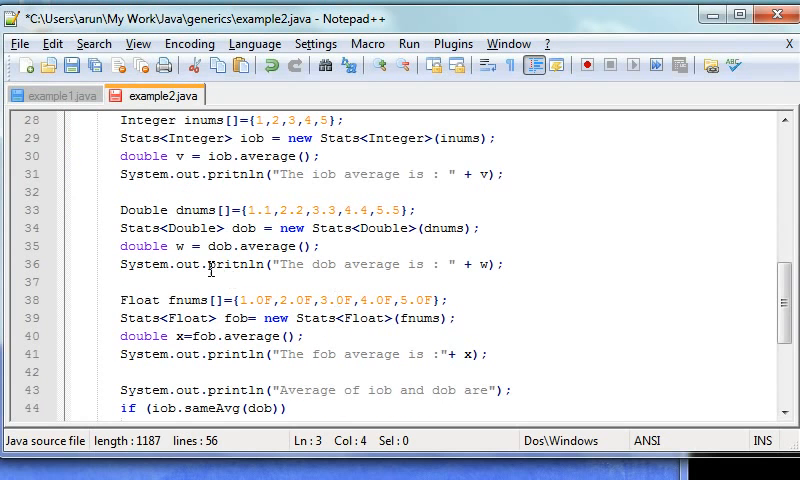
scroll(up, 3)
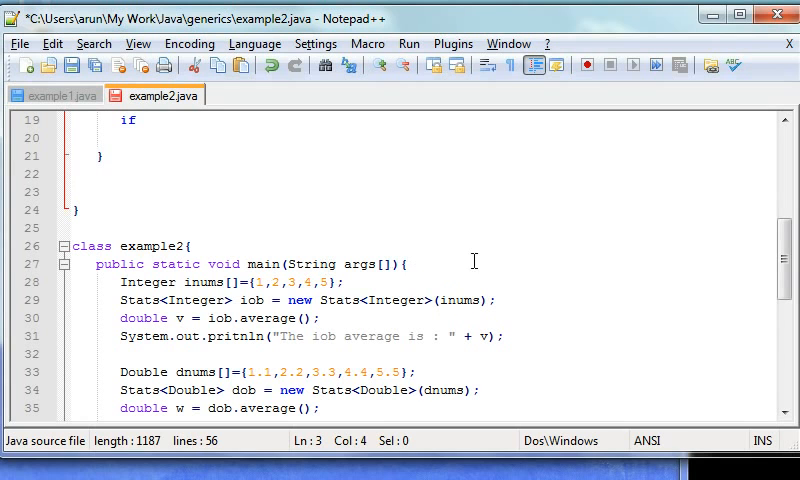
scroll(down, 3)
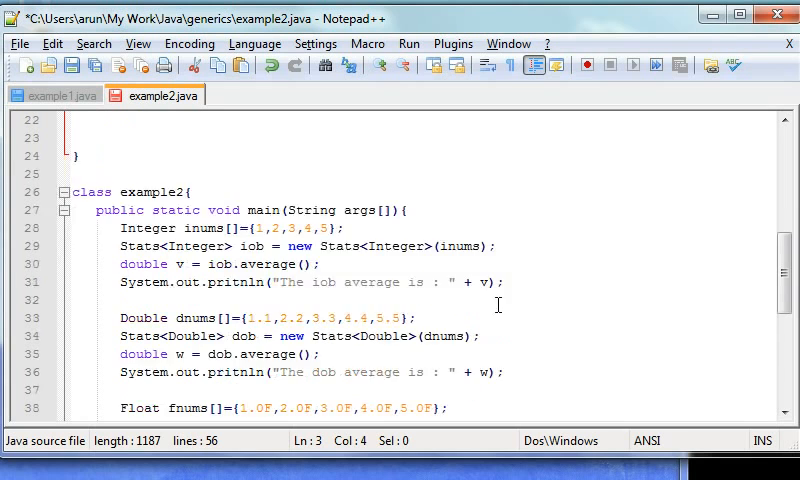
mouse_move(228, 292)
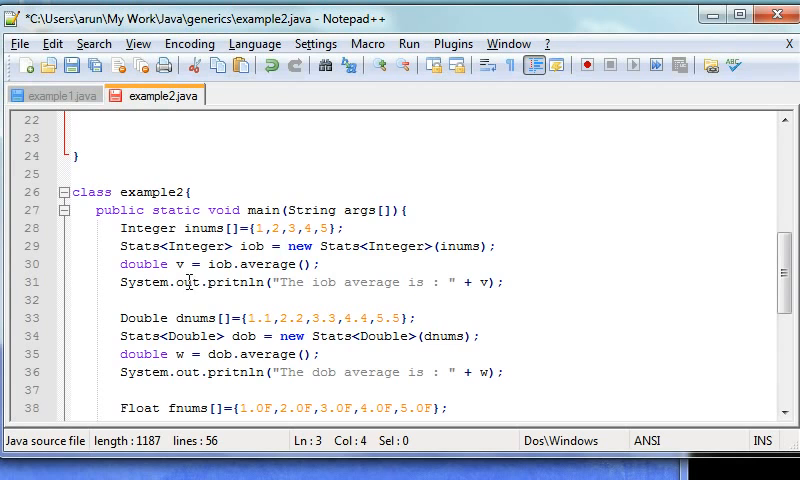
scroll(down, 3)
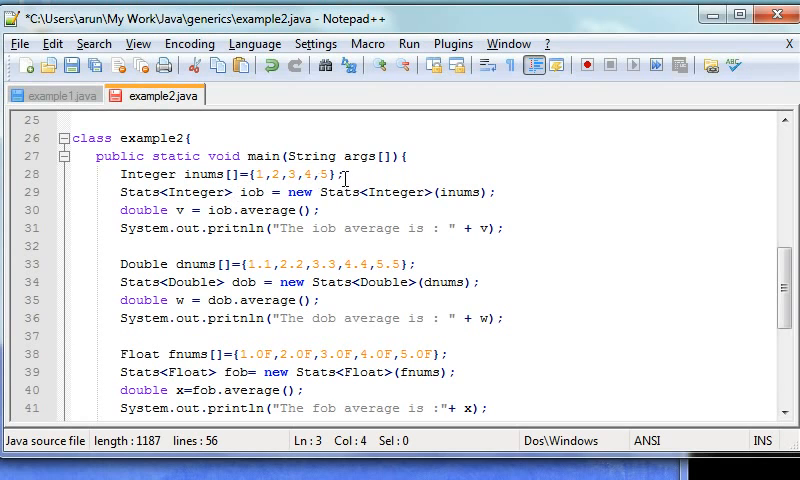
mouse_move(372, 238)
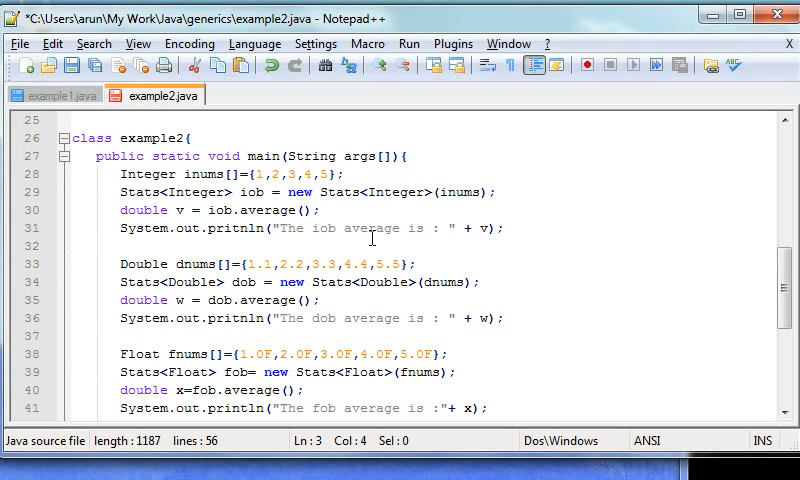
mouse_move(458, 304)
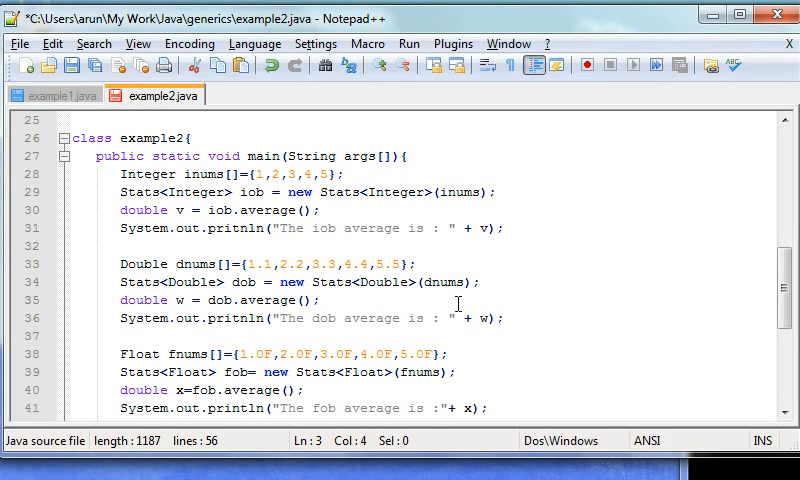
mouse_move(438, 298)
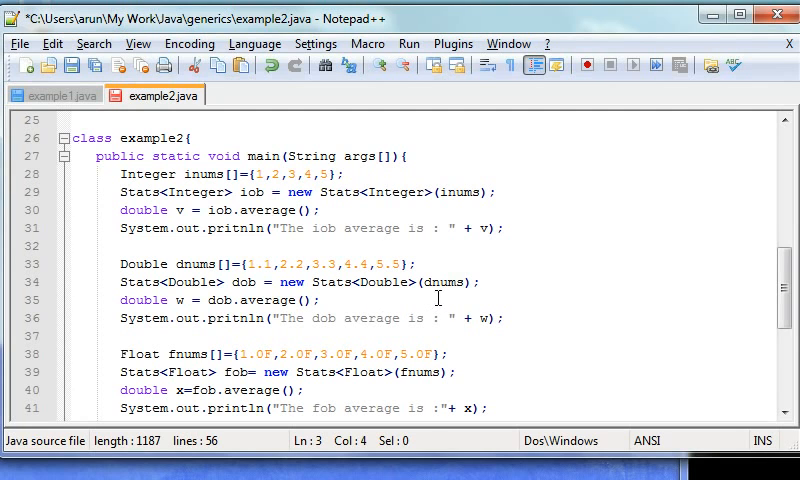
scroll(down, 3)
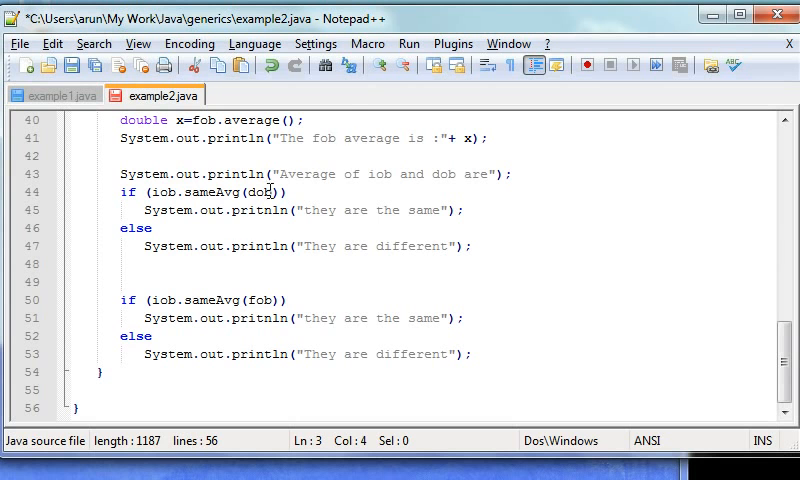
scroll(up, 3)
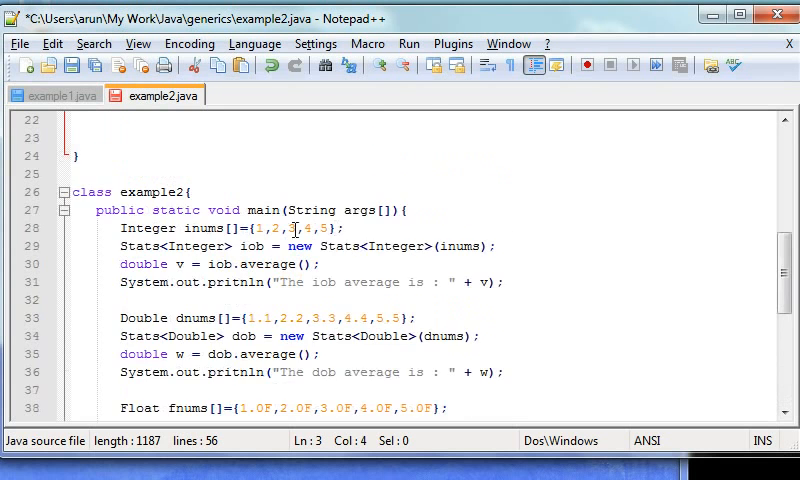
scroll(up, 3)
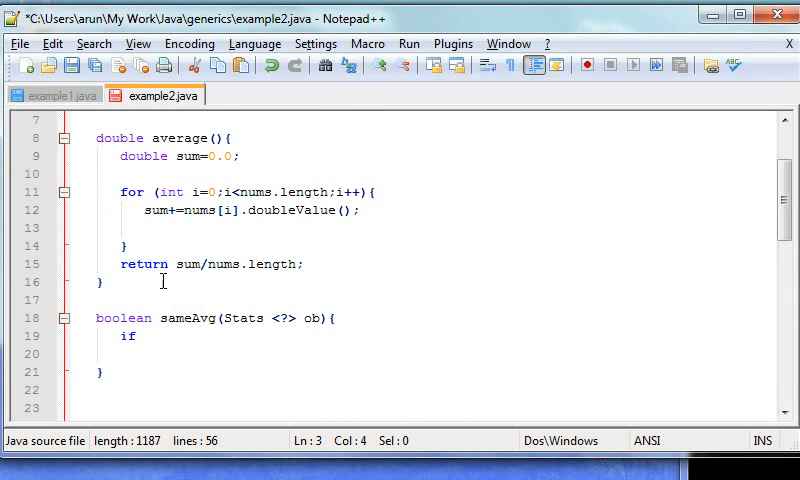
scroll(down, 3)
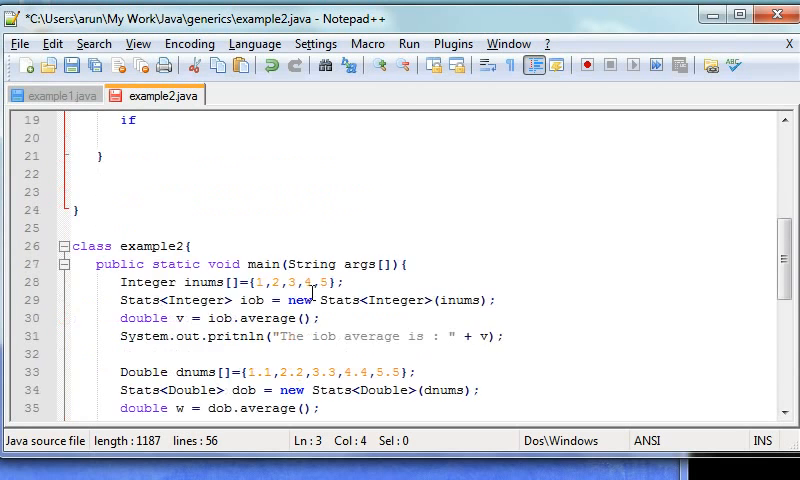
scroll(up, 3)
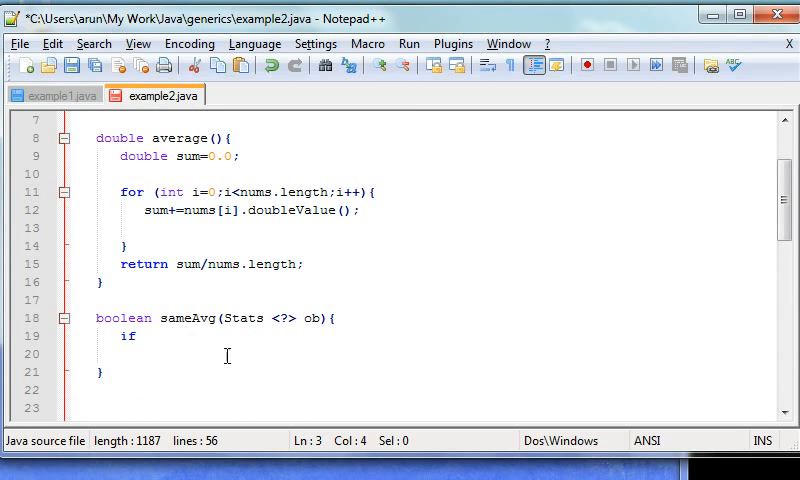
Delete the blank lines inside average() and place the cursor back after 'if' in sameAvg.
click(144, 336)
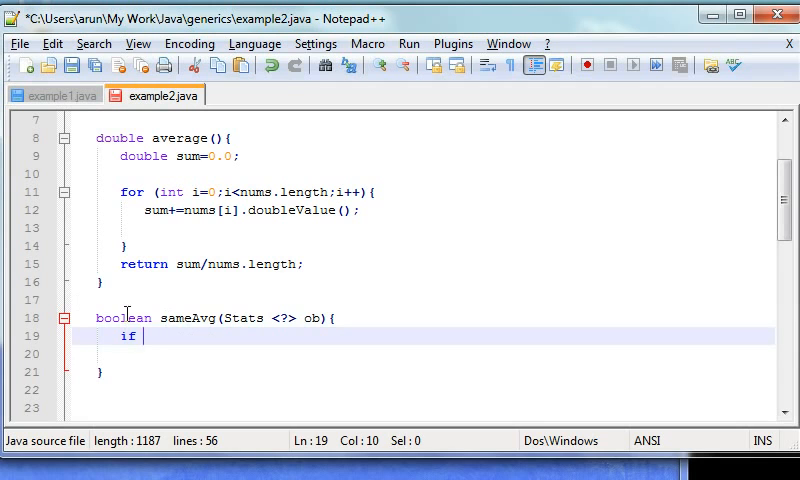
click(446, 228)
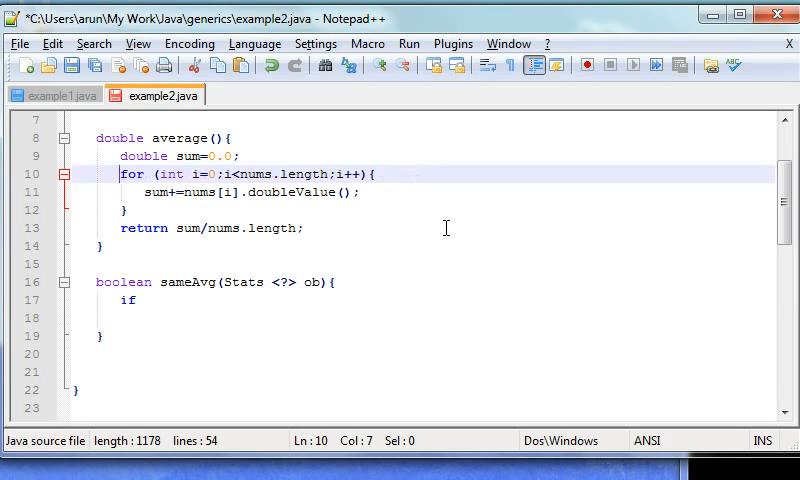
click(124, 282)
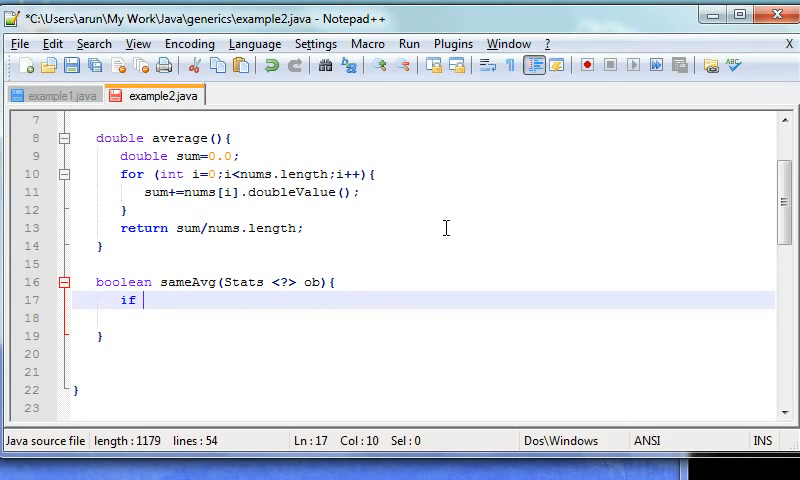
Write the condition (average()==ob.average()) followed by return true;.
text(())
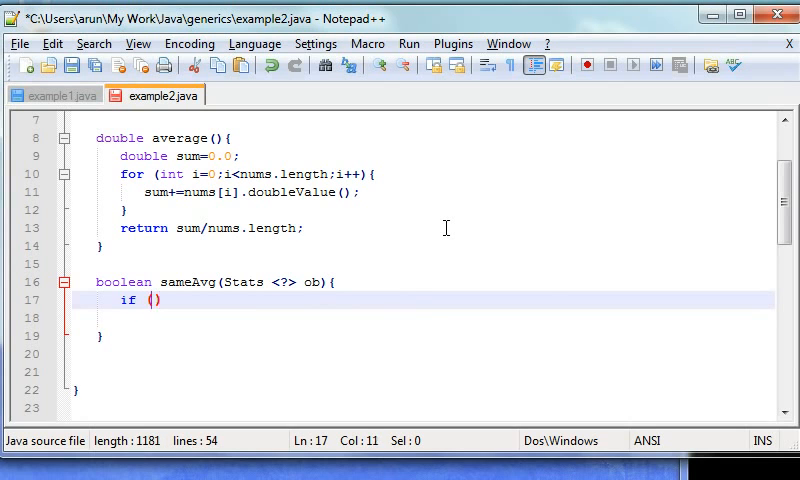
text(average)
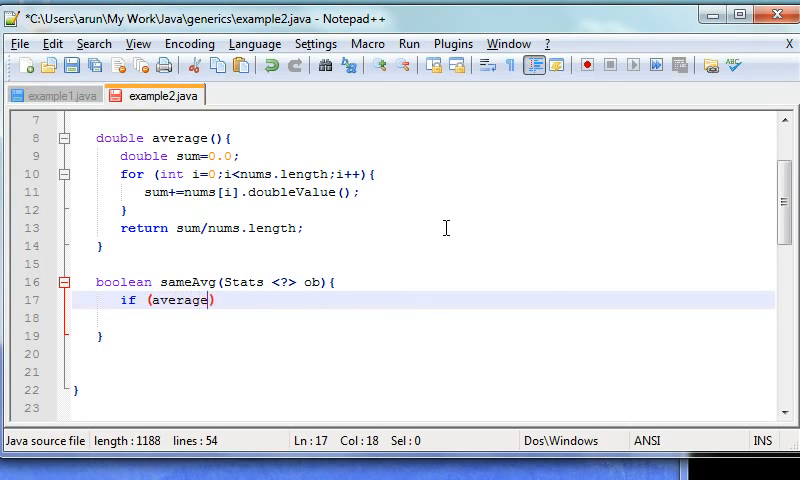
text(()
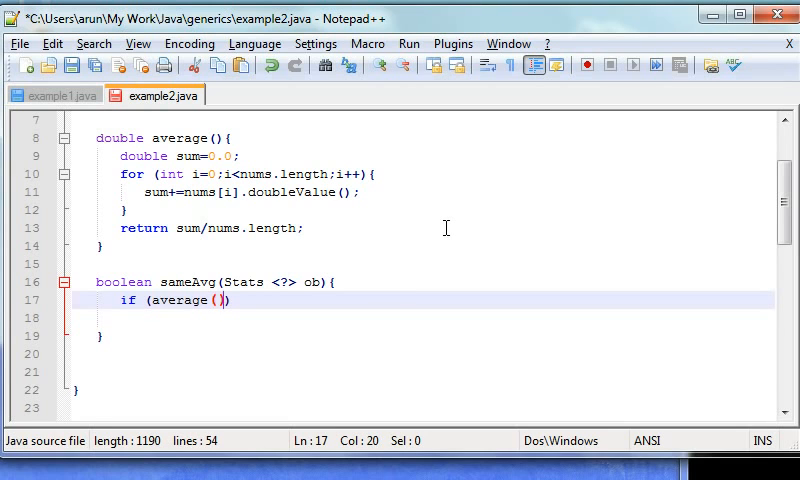
text(==)
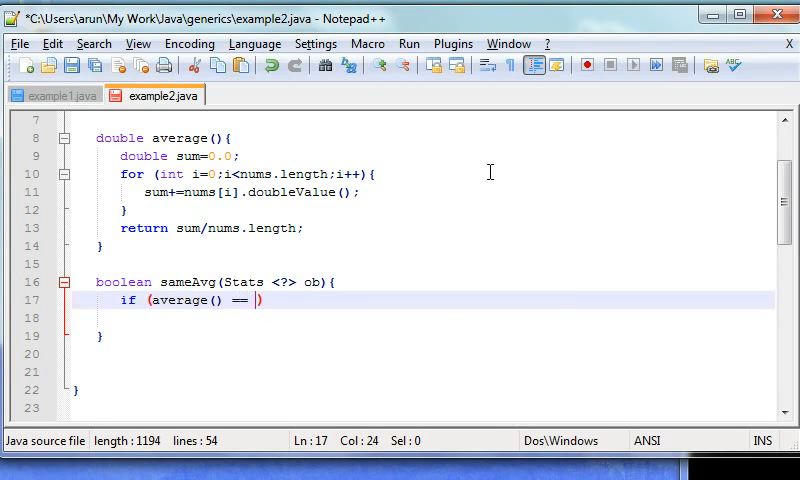
text(ob.av)
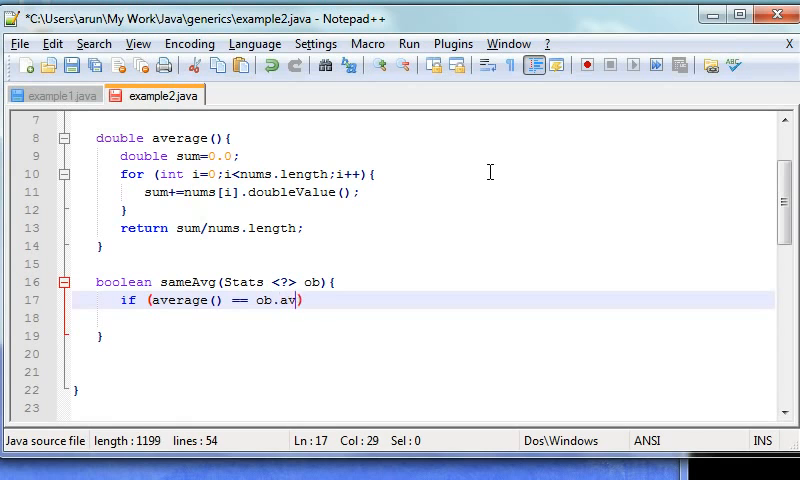
text(erage())
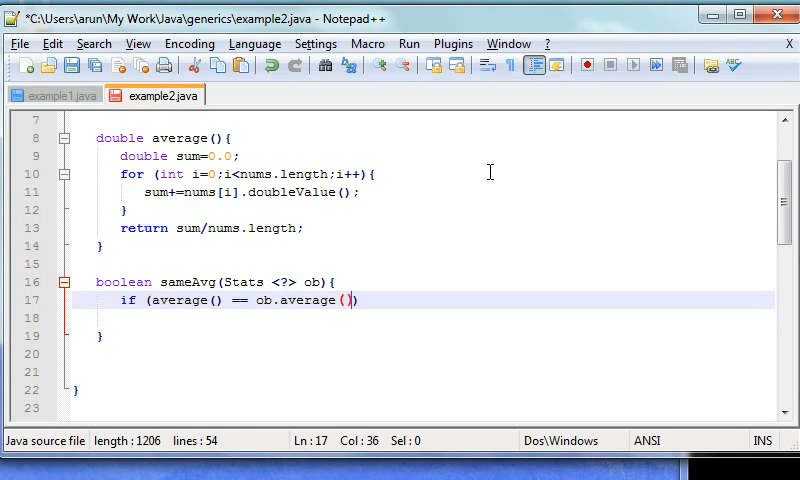
text())
text(return)
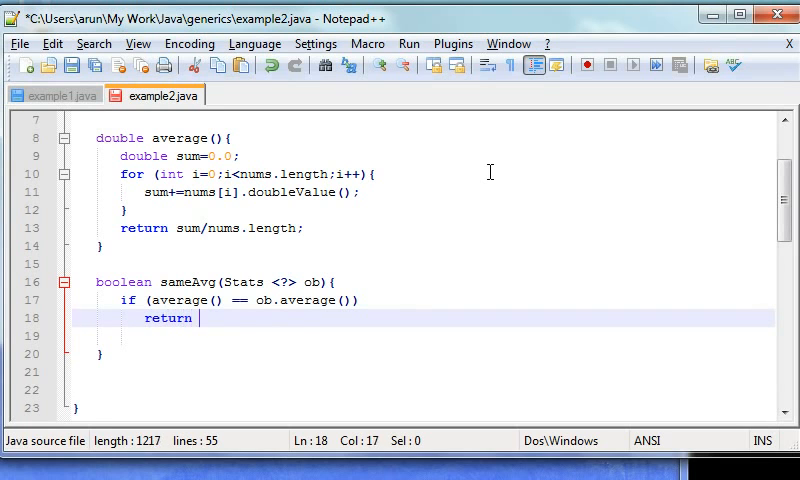
text(true;)
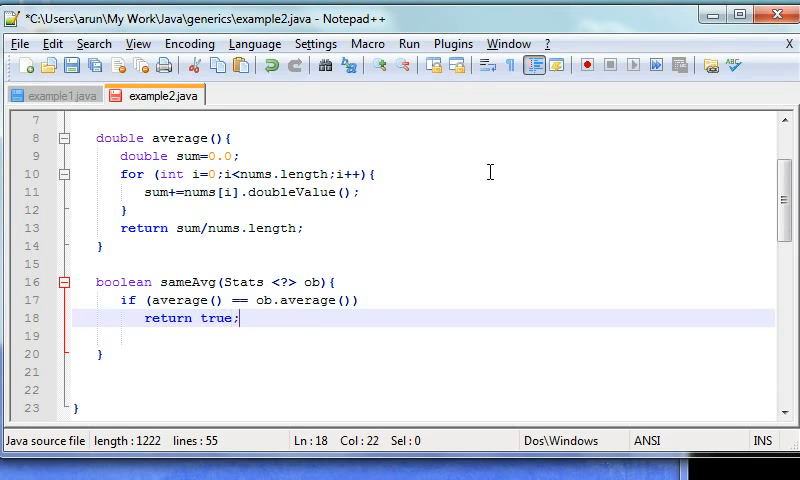
Add the else branch returning false; to finish sameAvg.
text(e)
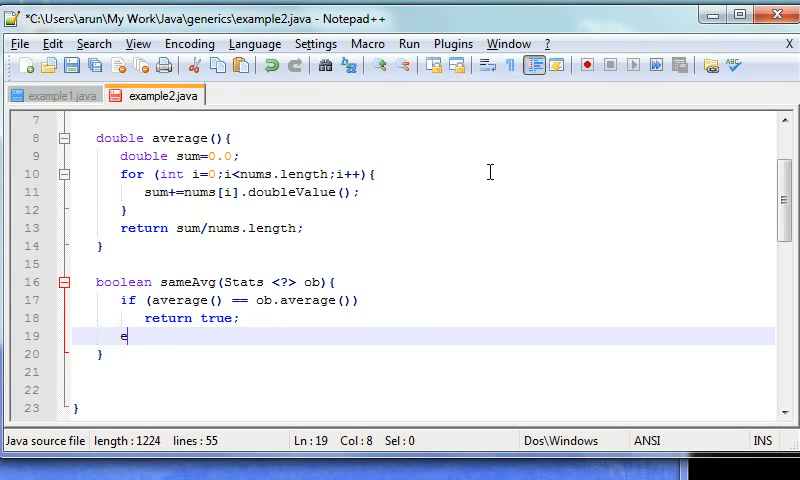
text(lse)
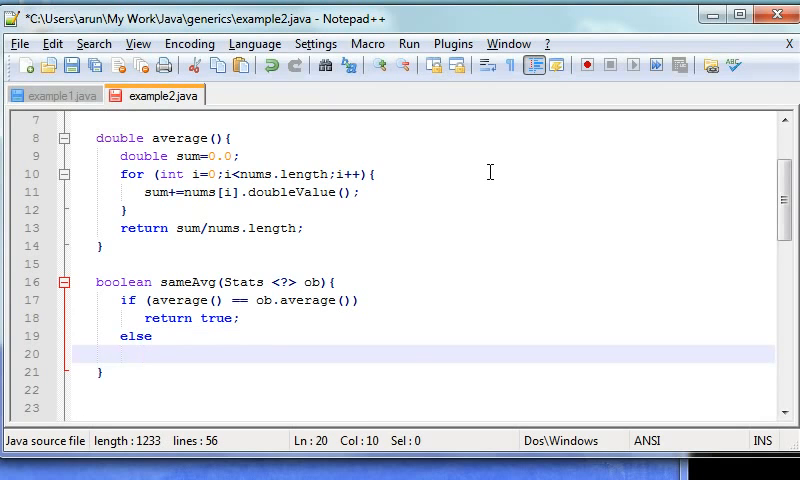
text(return fl)
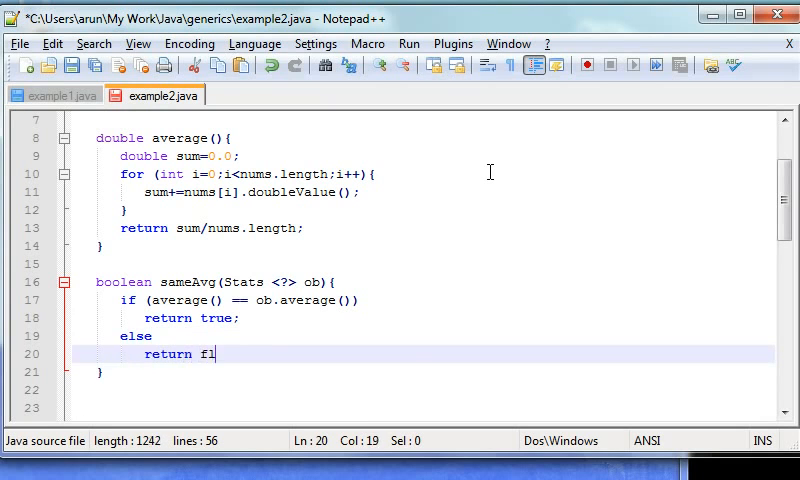
text(alse)
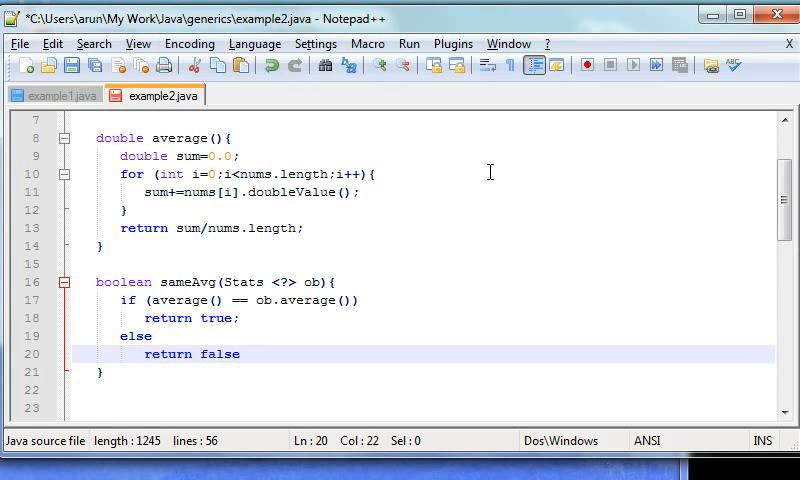
text(;)
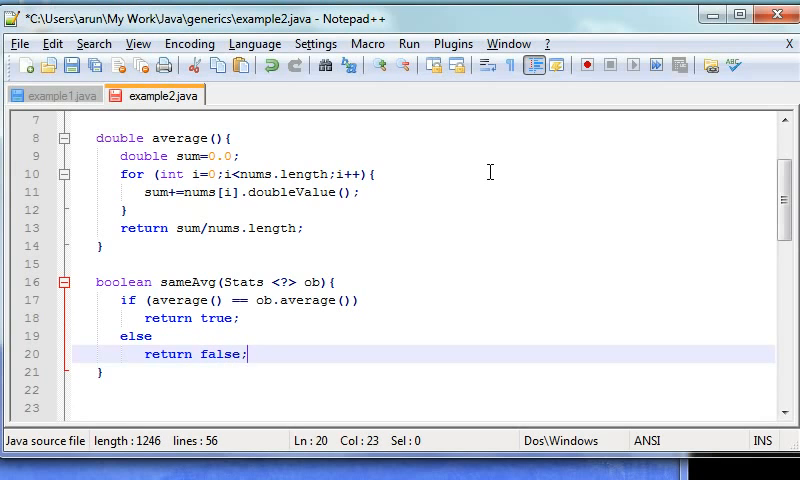
mouse_move(512, 172)
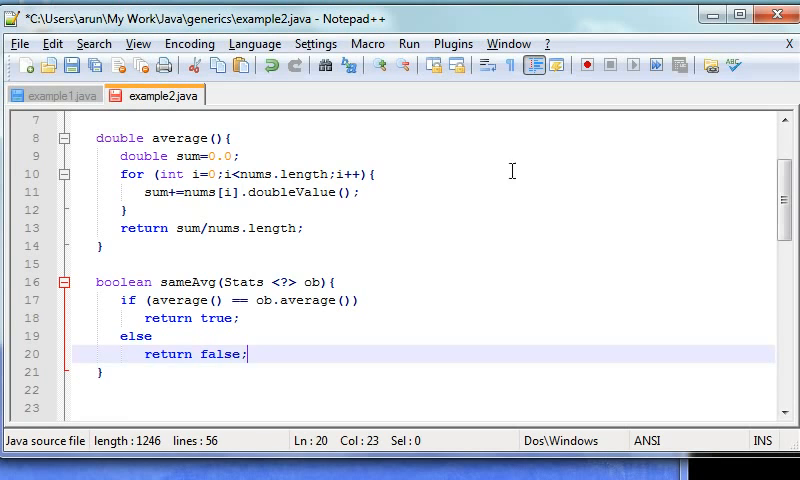
scroll(up, 3)
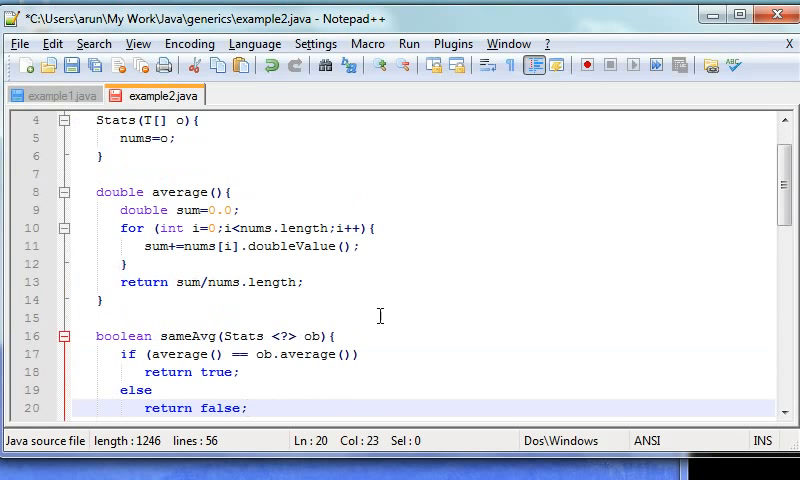
mouse_move(144, 208)
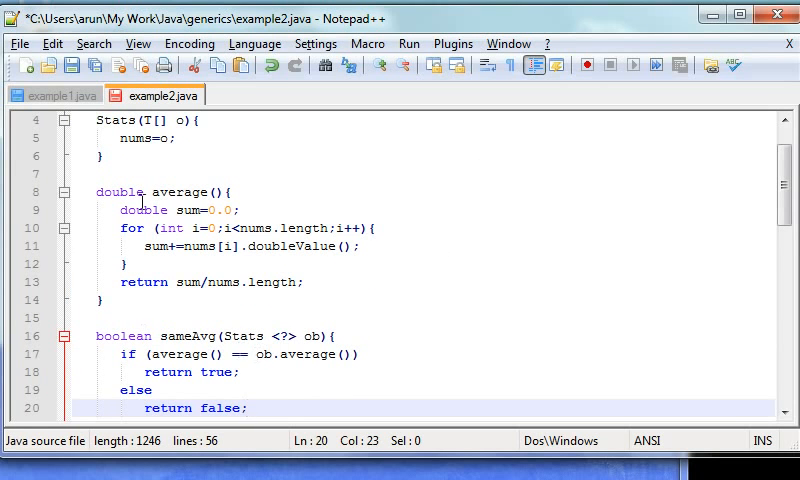
scroll(up, 3)
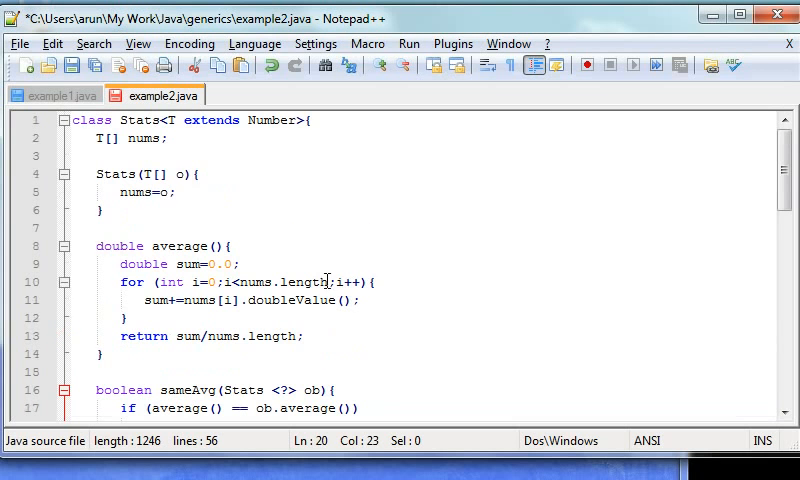
scroll(down, 3)
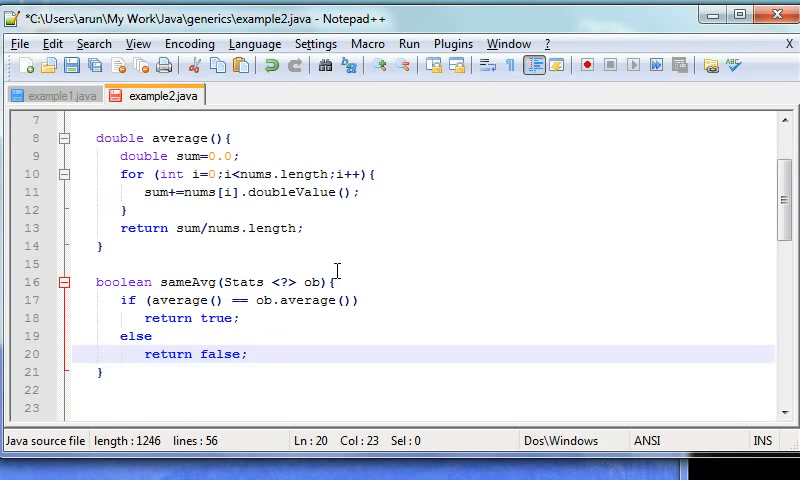
scroll(down, 3)
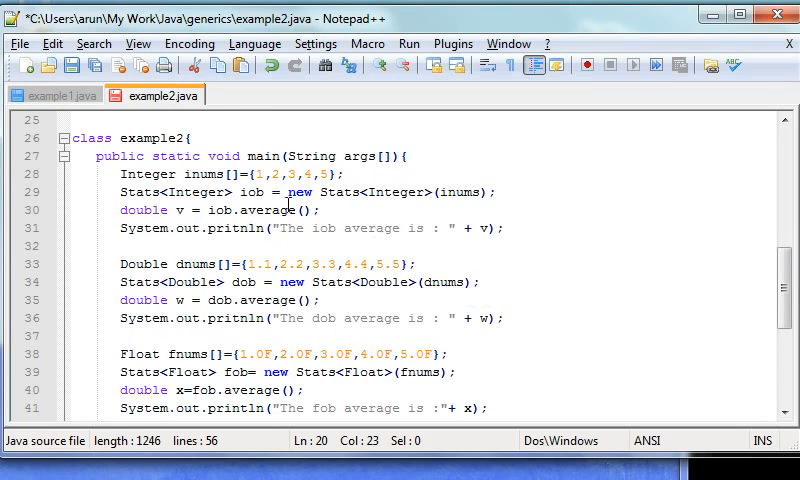
scroll(up, 3)
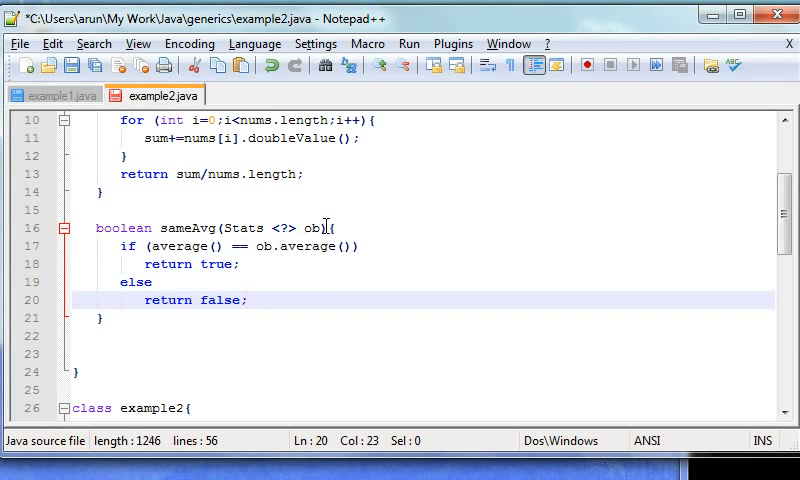
scroll(down, 3)
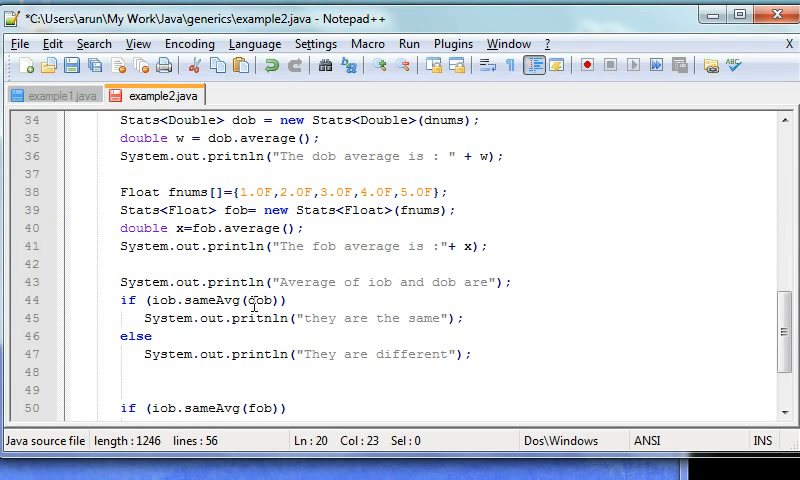
scroll(up, 3)
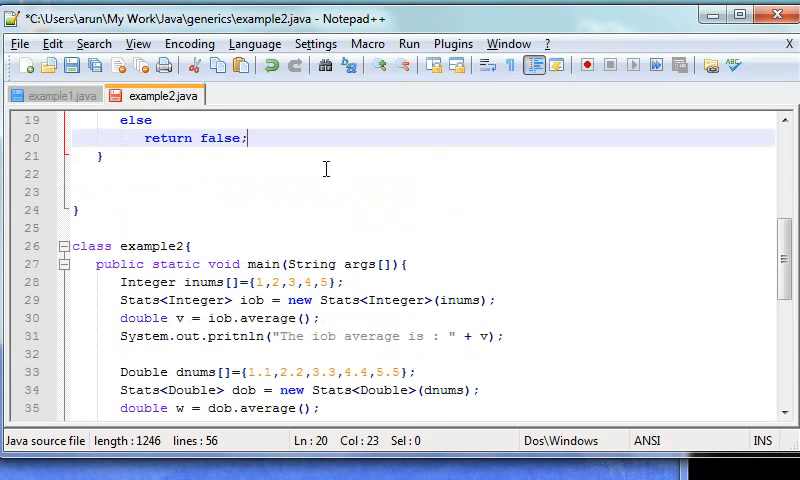
scroll(up, 3)
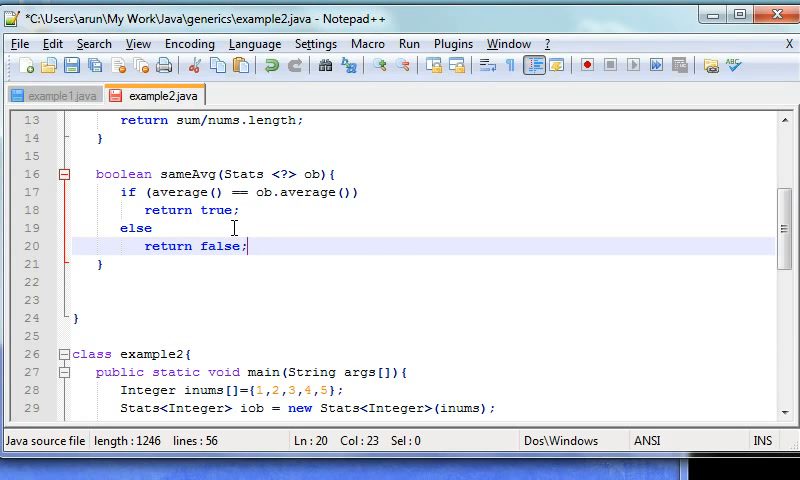
scroll(up, 3)
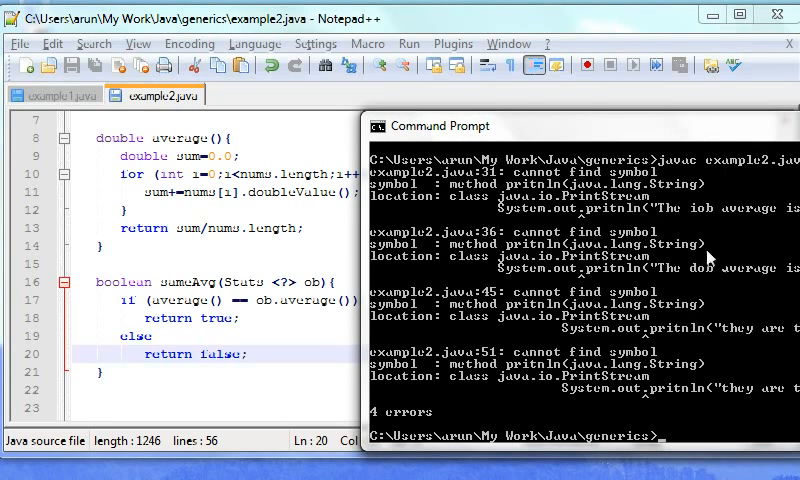
mouse_move(684, 236)
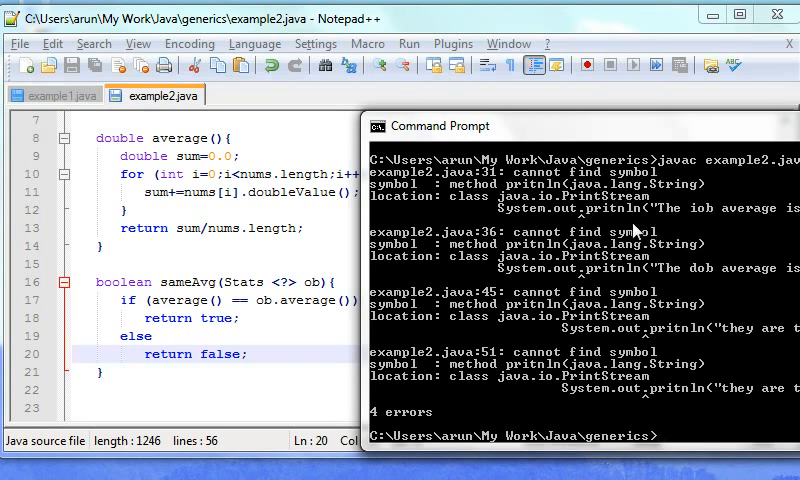
mouse_move(496, 224)
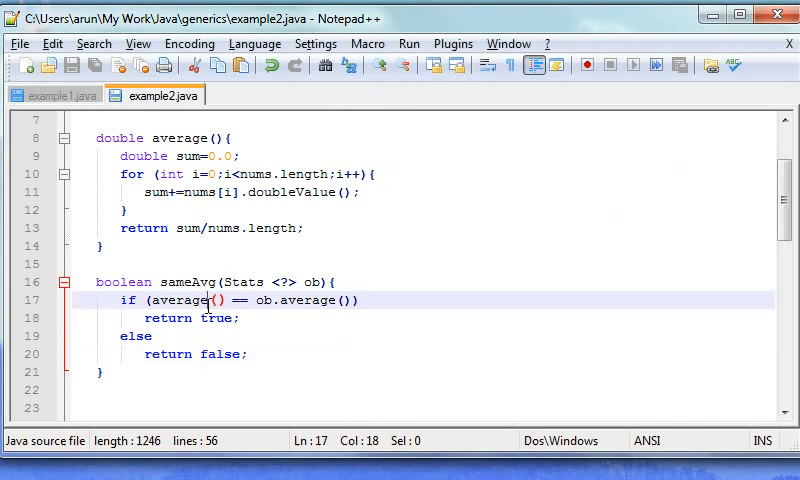
Scroll to the main method and place the cursor on its println lines to check them.
scroll(down, 3)
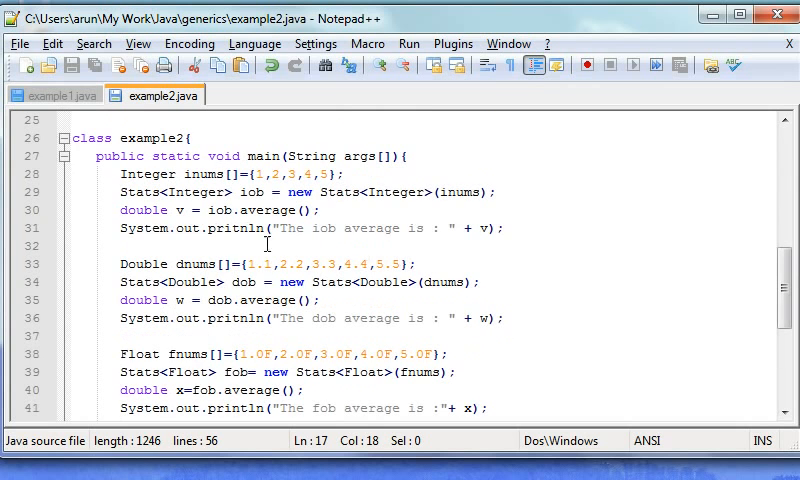
click(230, 228)
text(n)
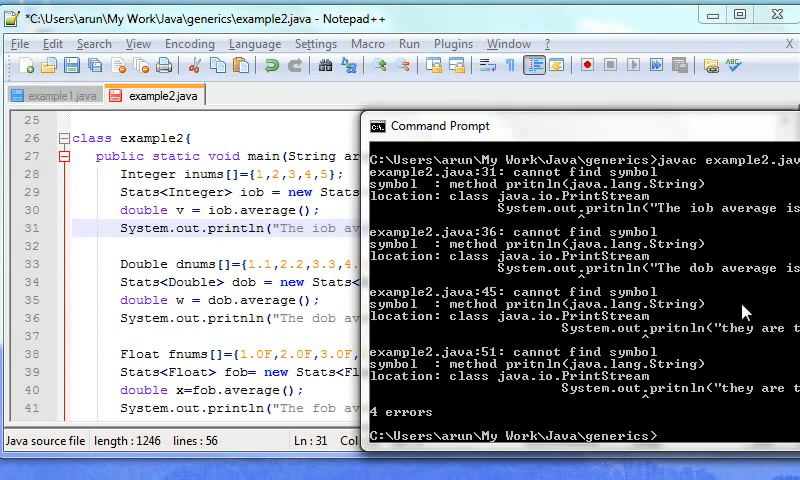
mouse_move(536, 296)
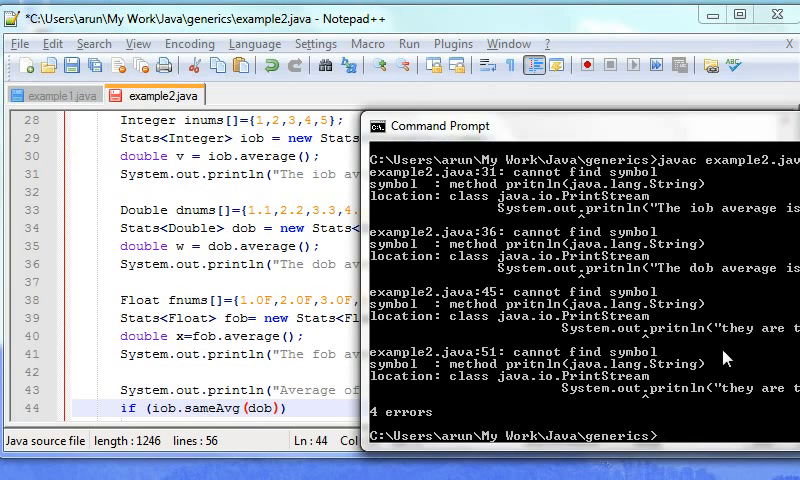
mouse_move(636, 348)
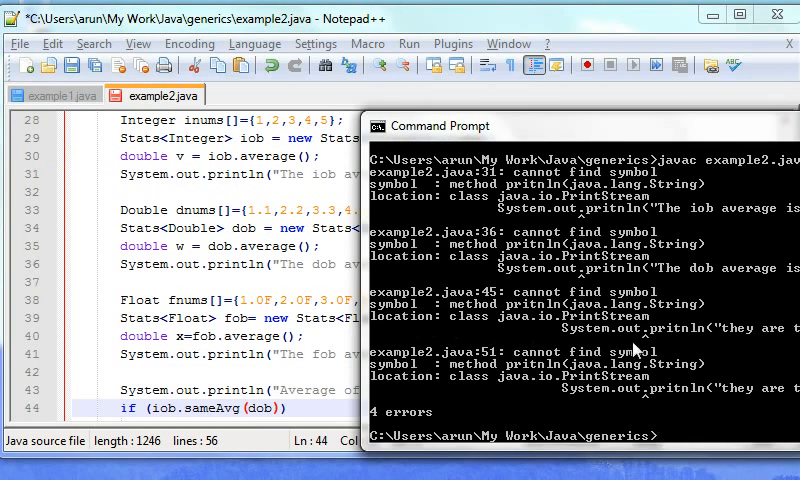
mouse_move(246, 328)
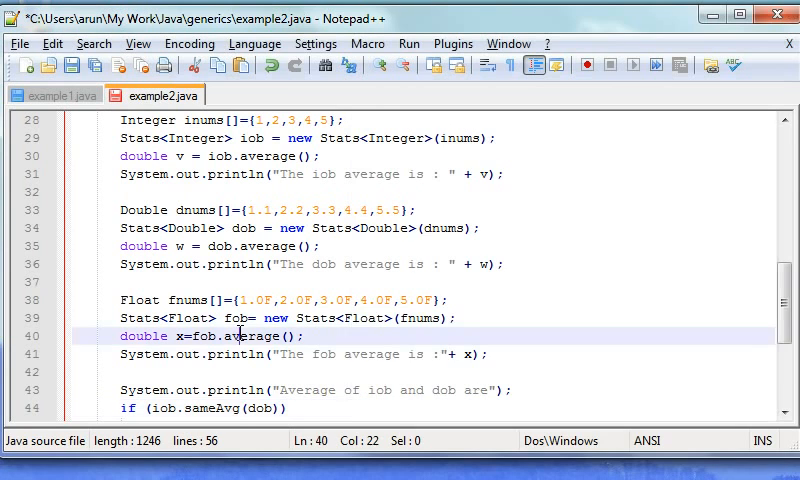
Scroll to the flagged println statements in main to correct their spelling.
scroll(down, 3)
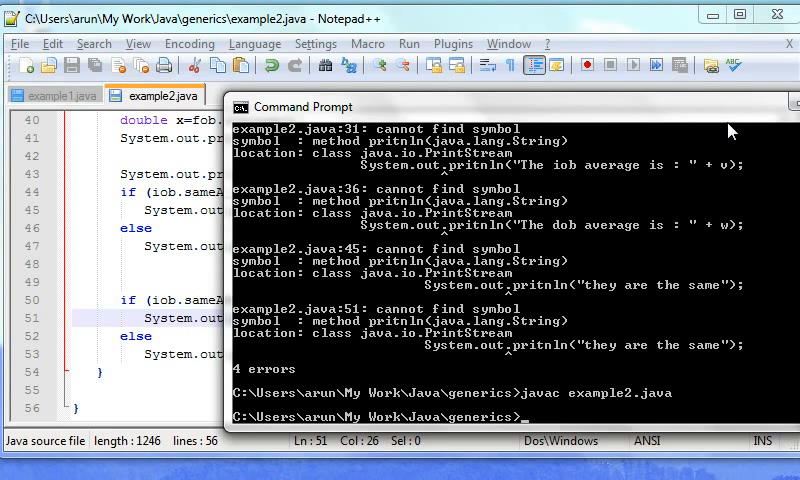
Run javac example2.java then java example2, printing 3.0, 3.3, 3.0 and the different/same results.
text(java ex)
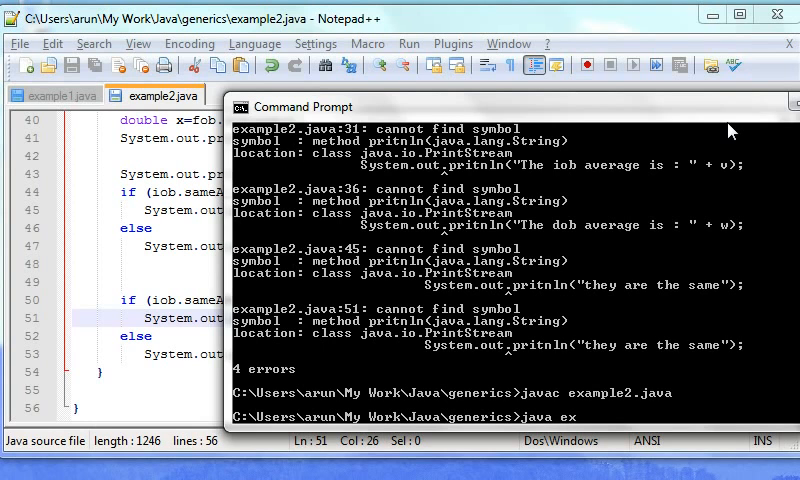
text(ample2)
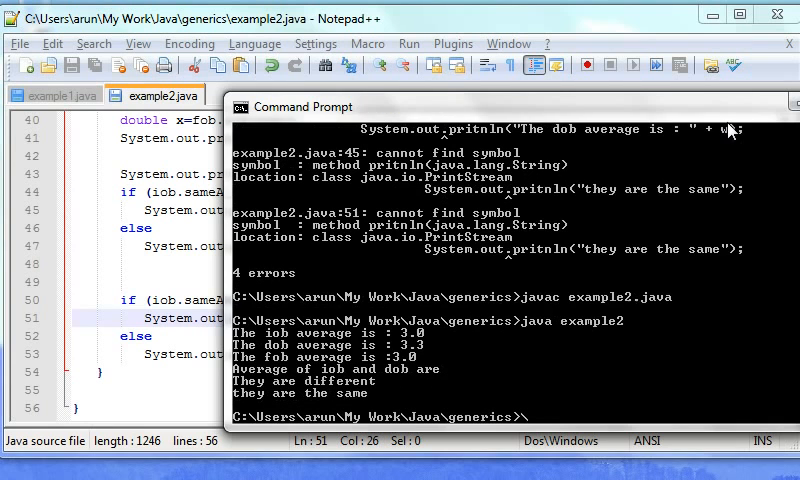
mouse_move(376, 390)
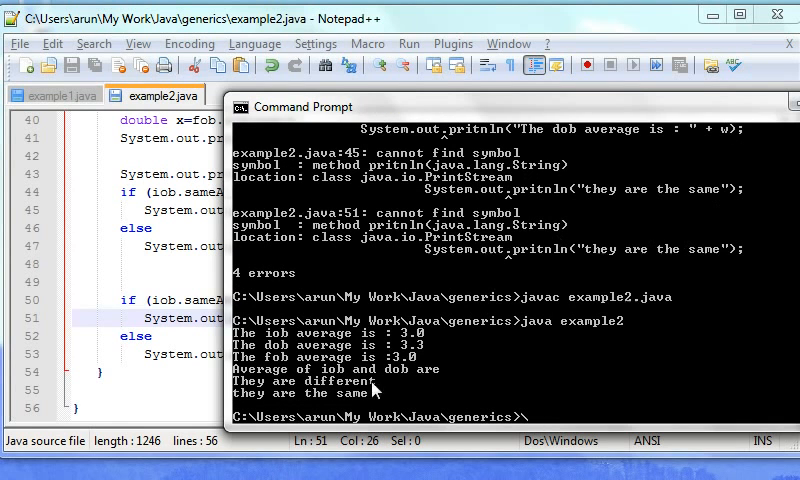
mouse_move(284, 344)
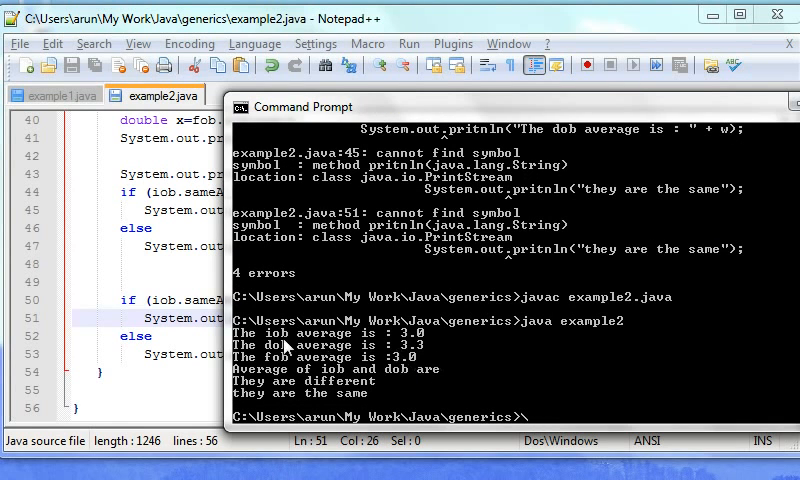
mouse_move(412, 344)
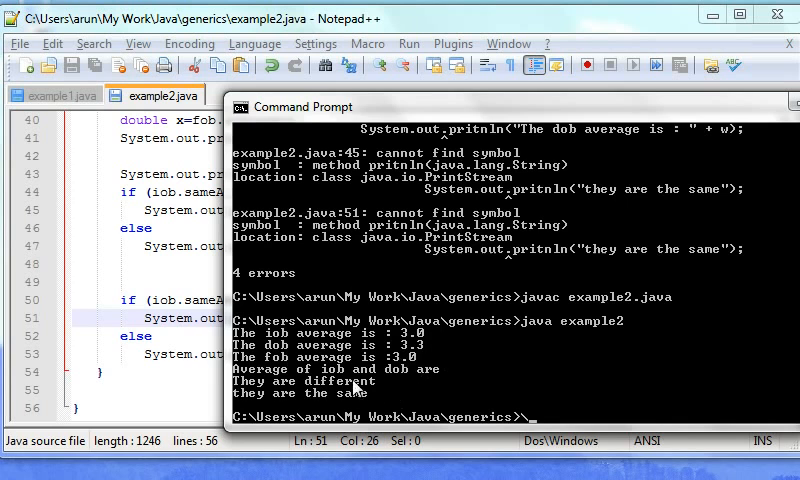
mouse_move(344, 392)
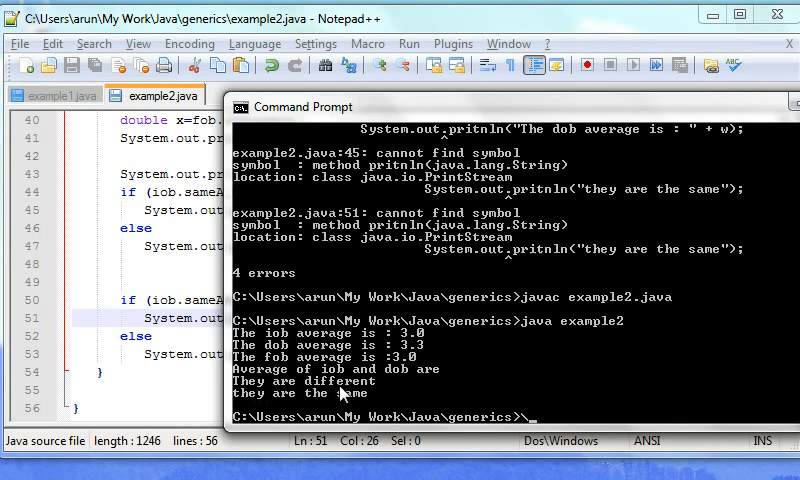
mouse_move(430, 348)
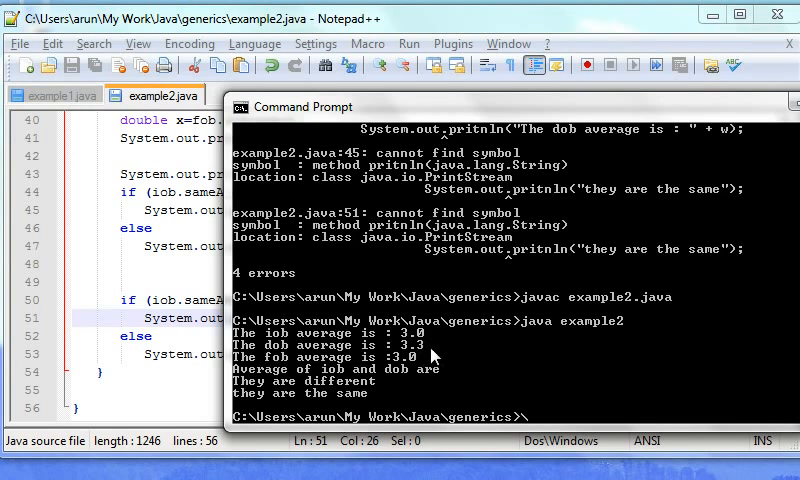
mouse_move(292, 378)
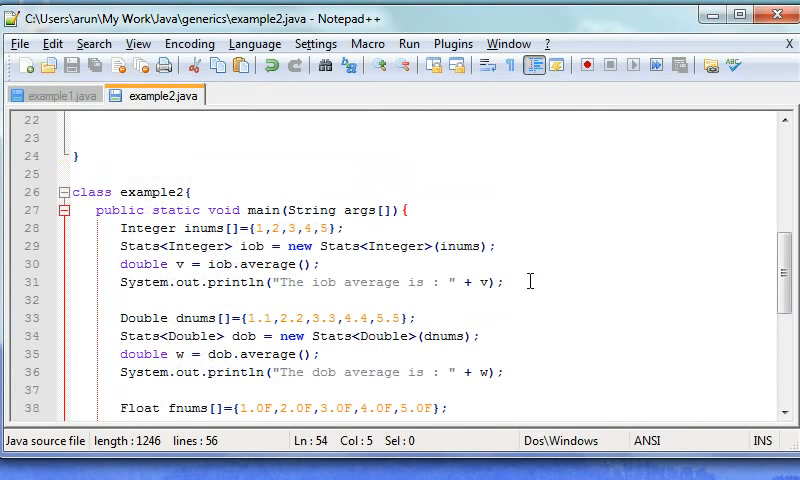
scroll(down, 3)
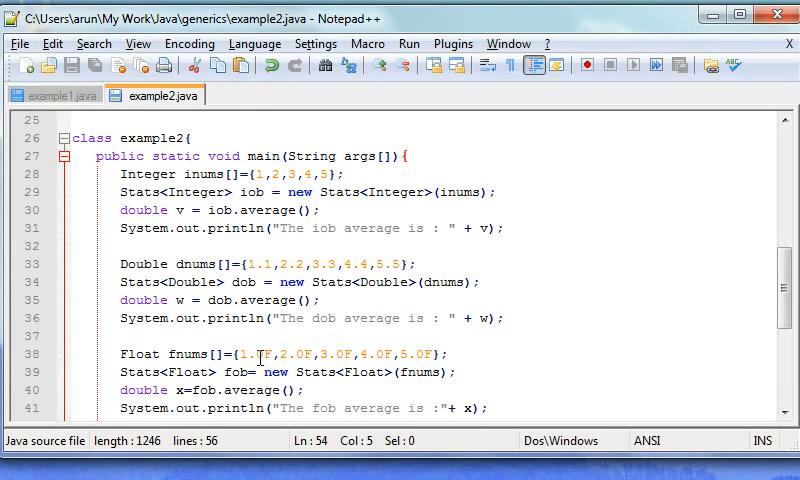
click(264, 264)
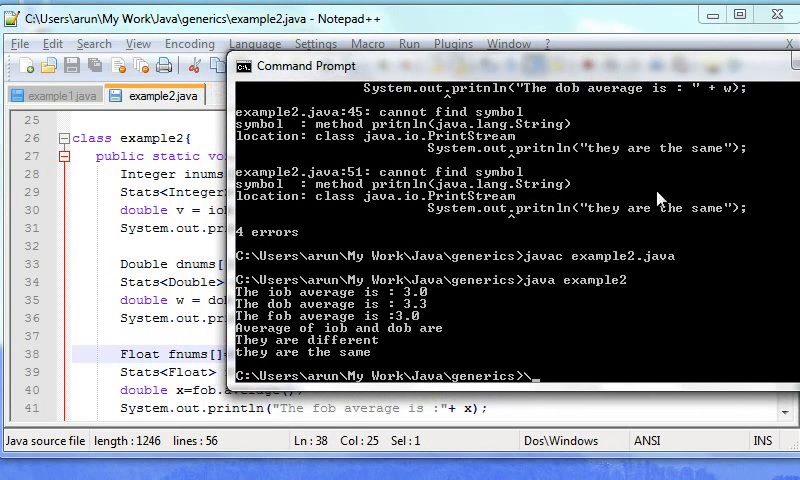
scroll(down, 3)
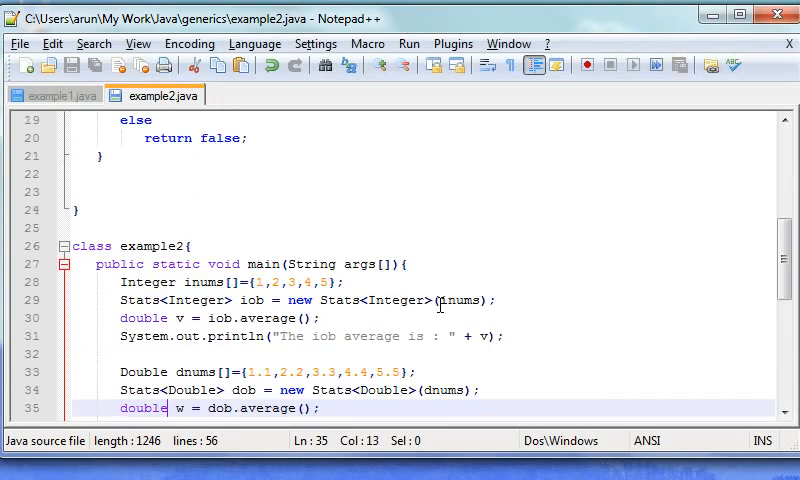
scroll(up, 3)
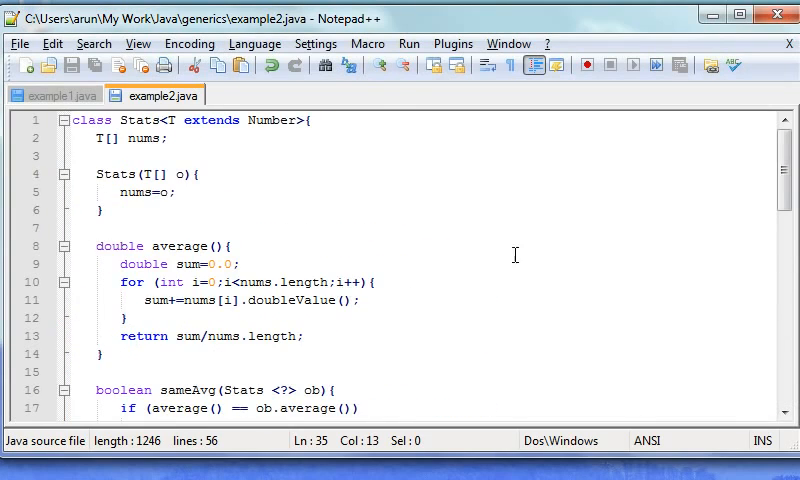
scroll(down, 3)
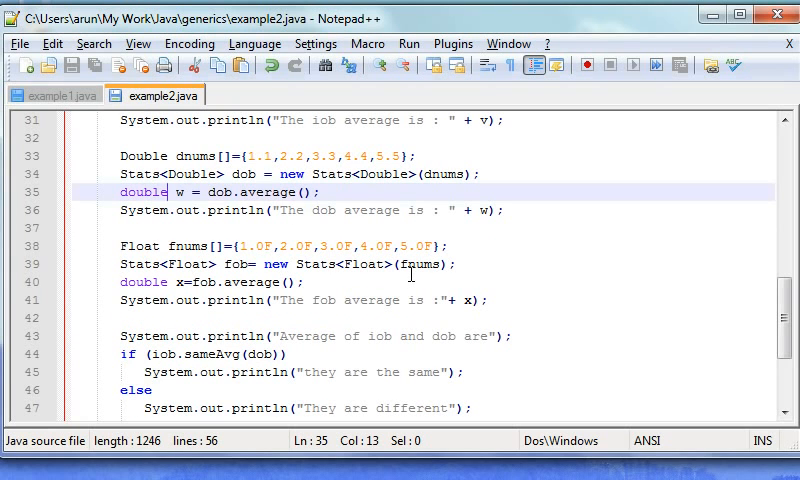
scroll(up, 3)
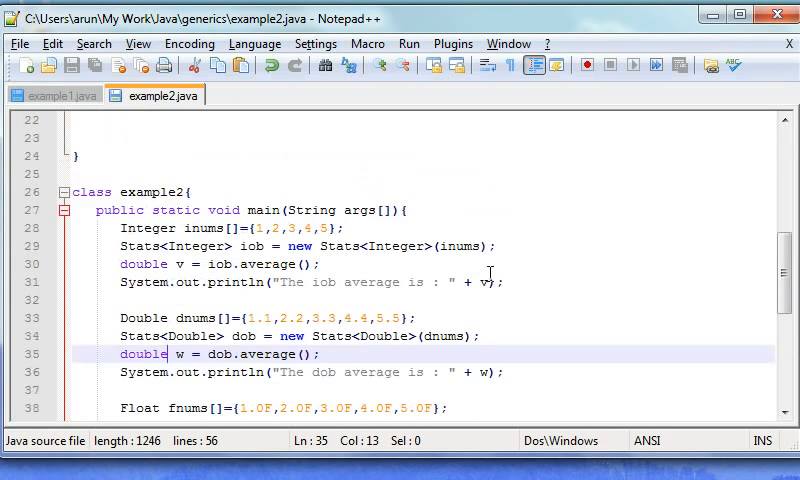
scroll(down, 3)
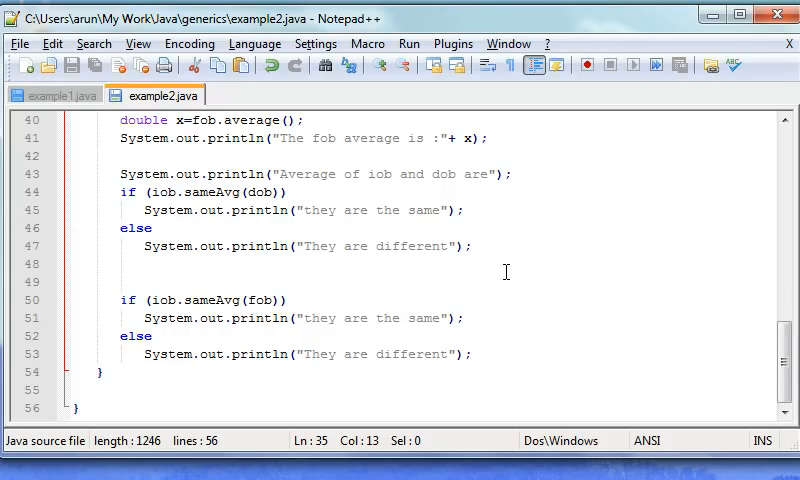
mouse_move(620, 414)
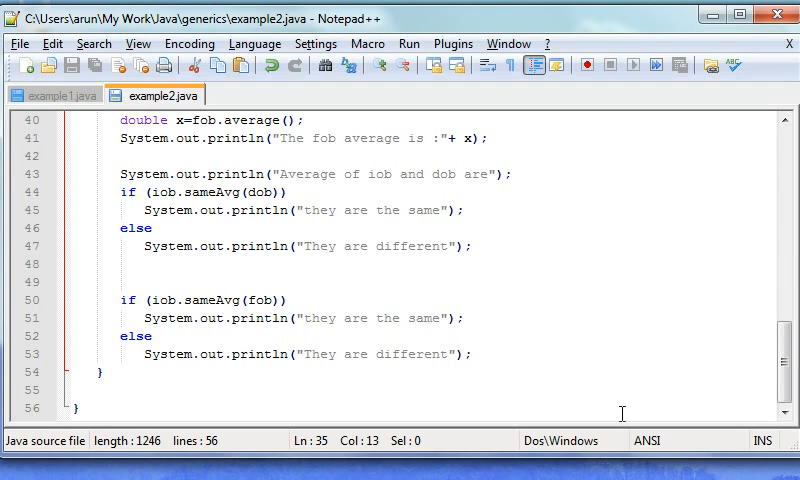
mouse_move(620, 414)
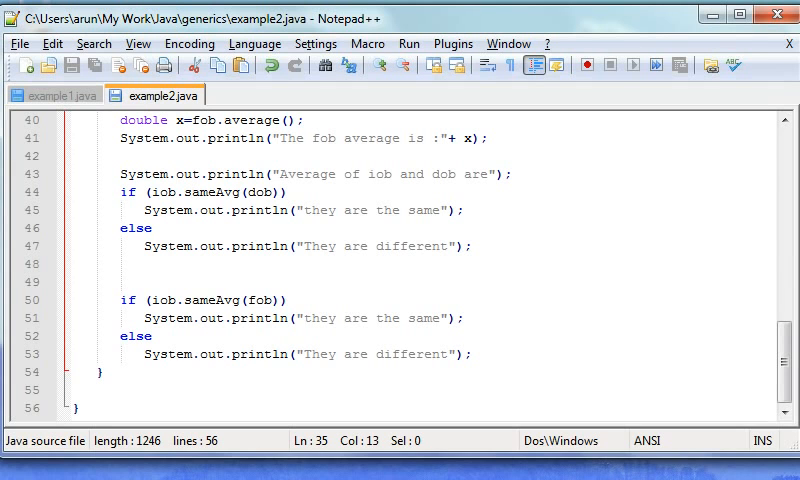